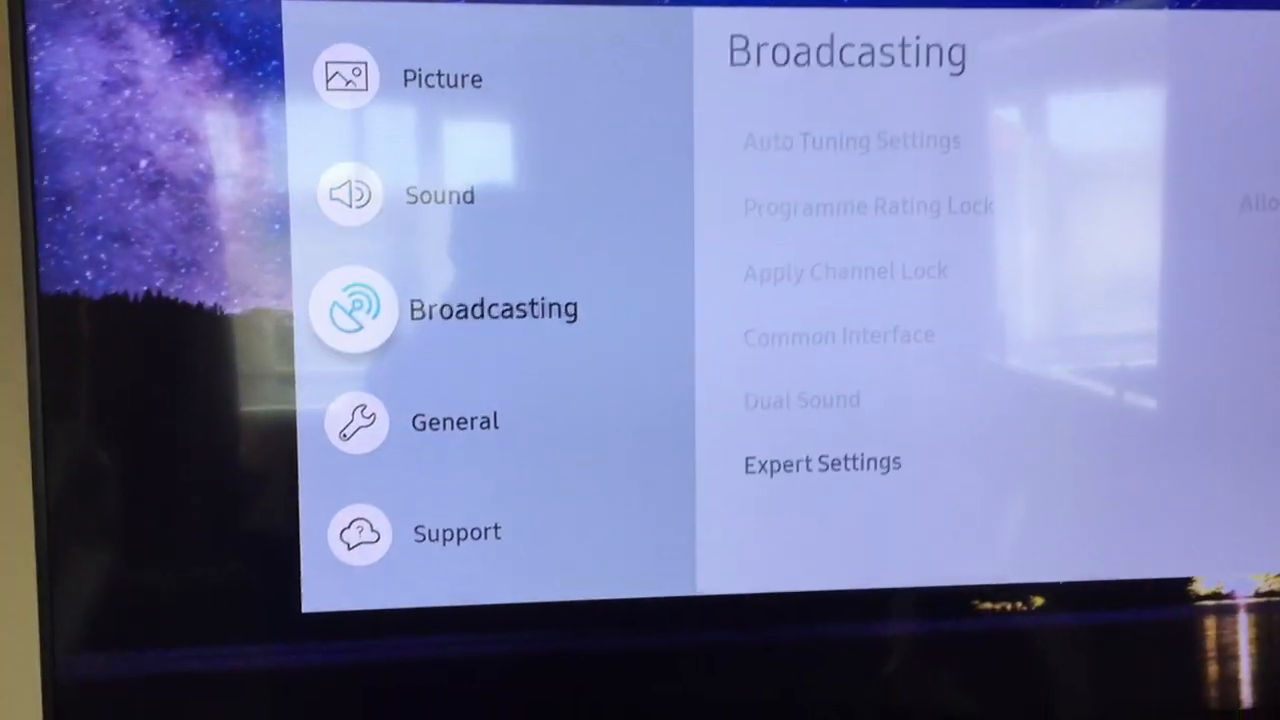
# Enter the General settings section and move down to External Device Manager.
pyautogui.click(454, 420)
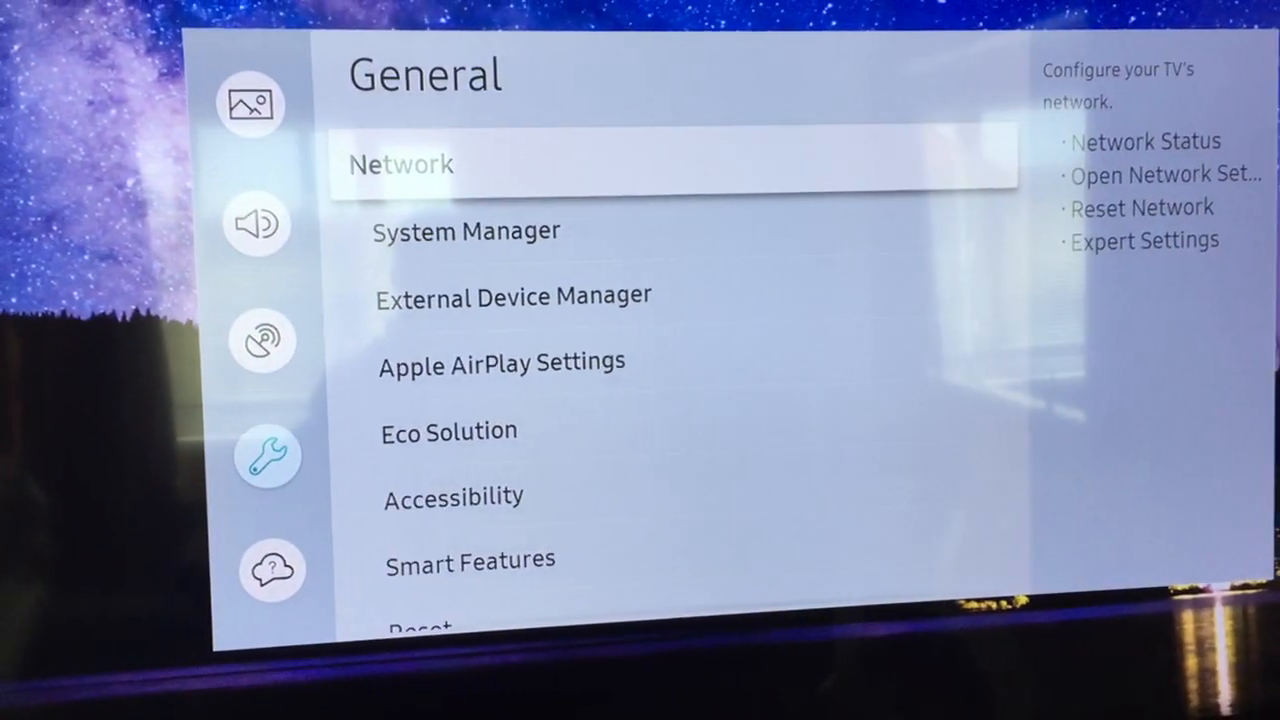
pyautogui.click(466, 231)
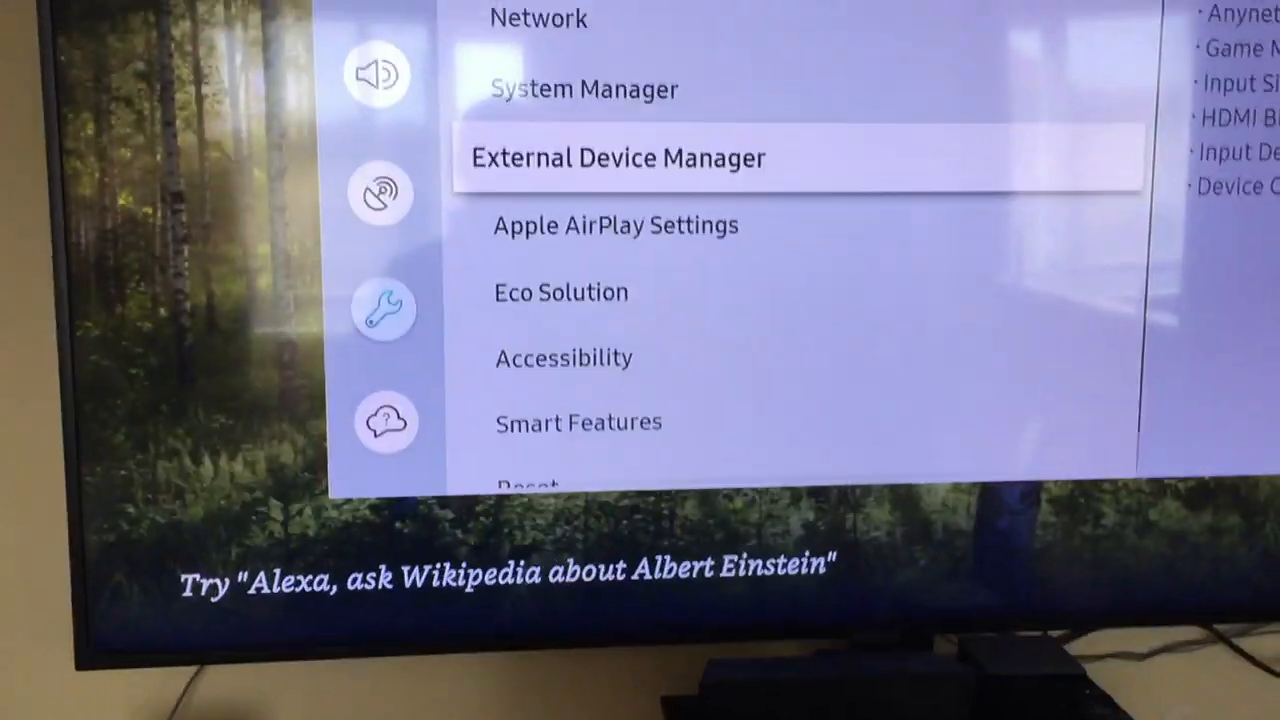
# Open External Device Manager, then Device Connection Manager, and show Access Notification's options.
pyautogui.click(619, 157)
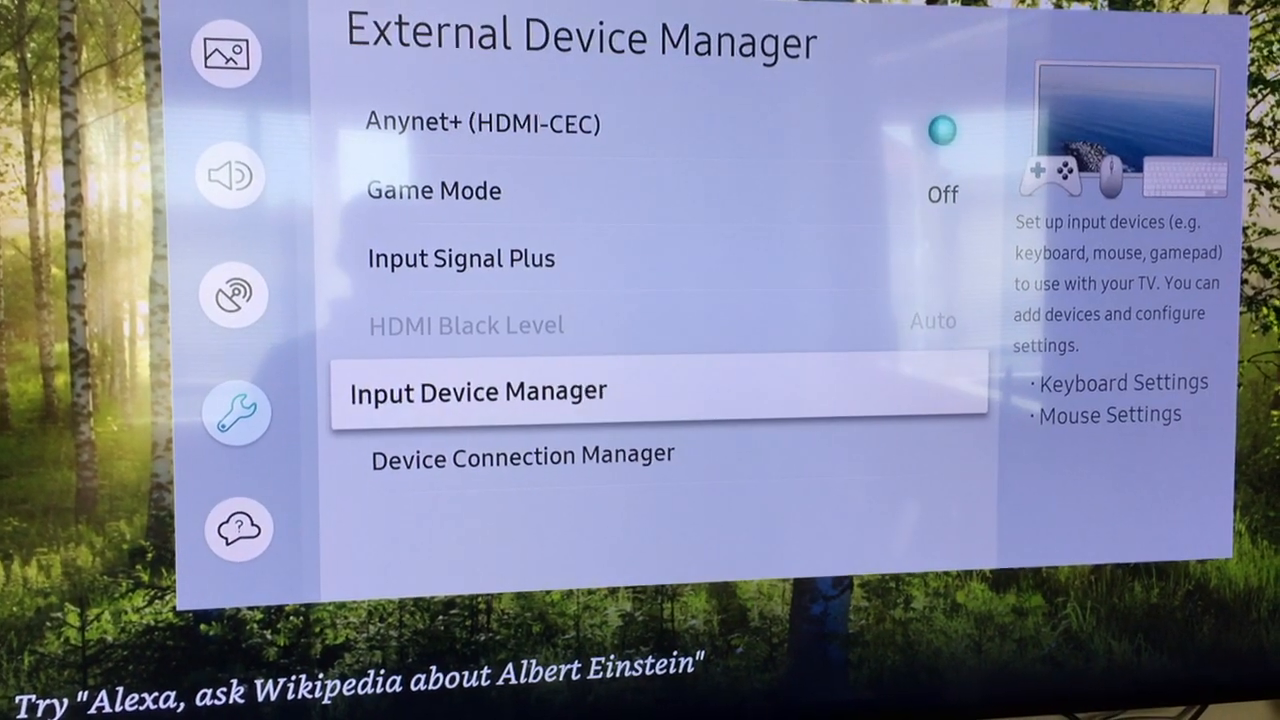
pyautogui.click(523, 454)
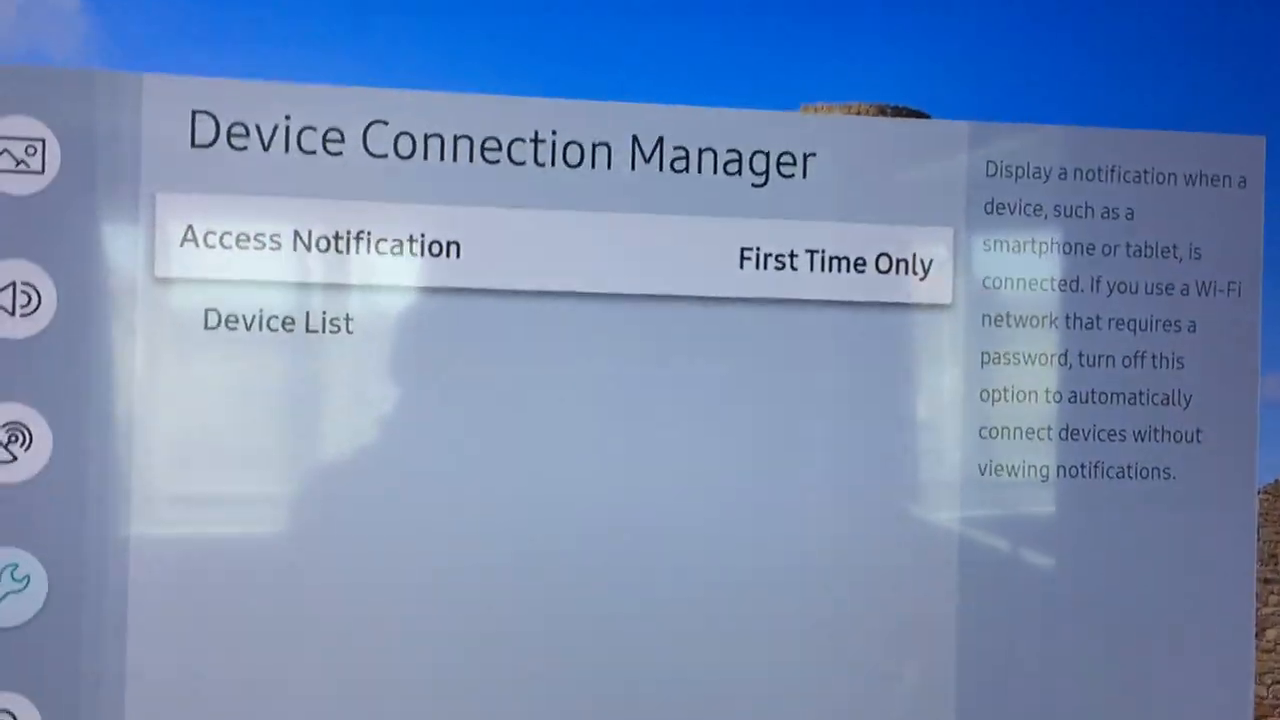
pyautogui.click(835, 263)
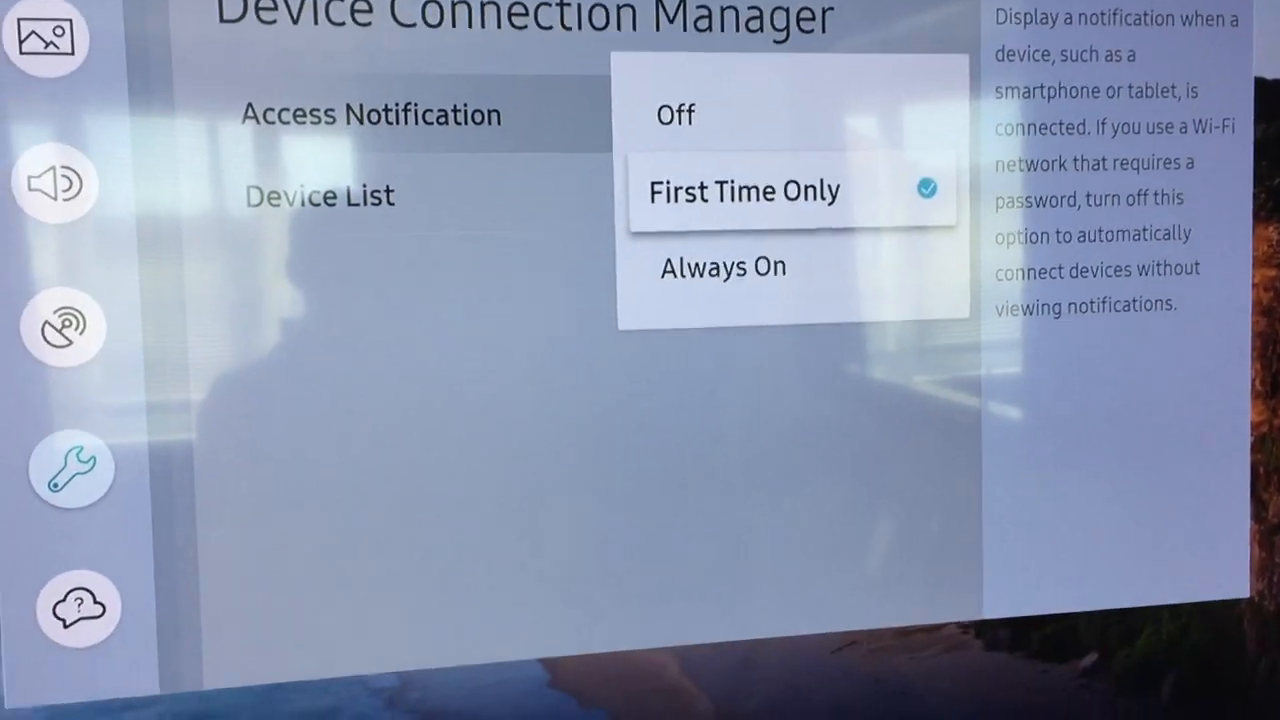
# Choose Always On for Access Notification instead of First Time Only.
pyautogui.click(745, 191)
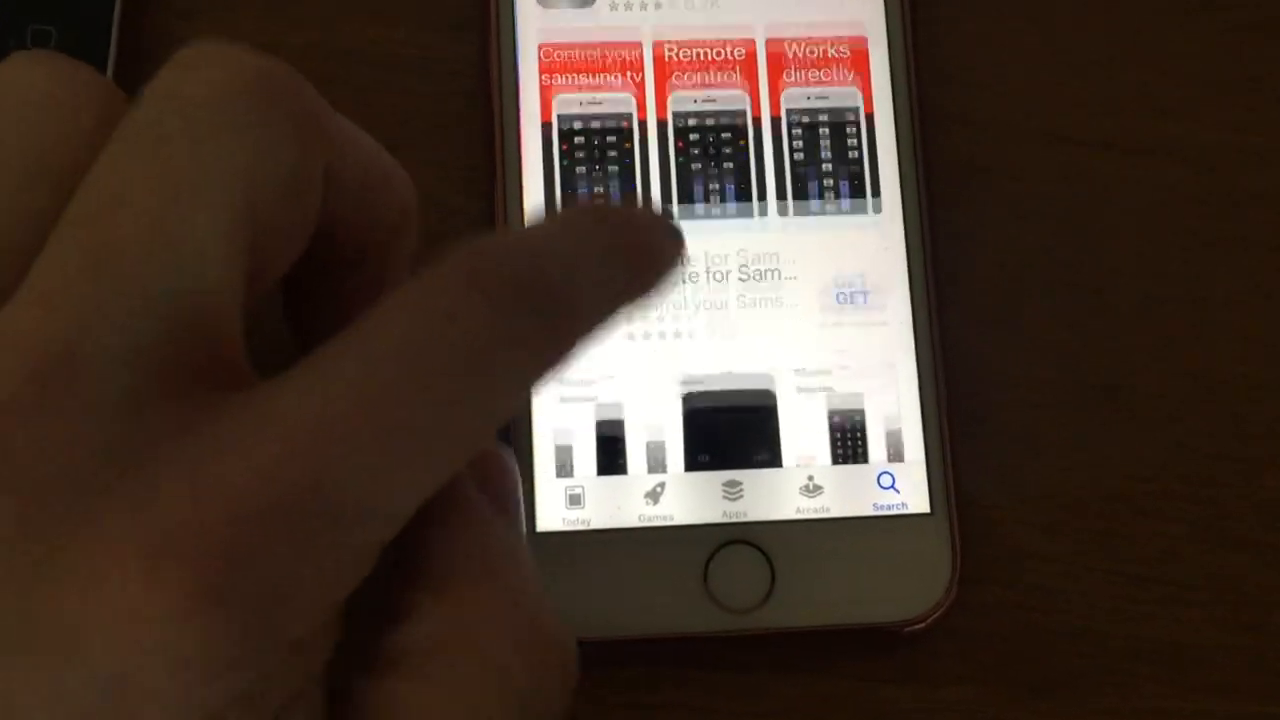
# Scroll the samsung tv remote results and go back to the home screen.
pyautogui.scroll(-3)
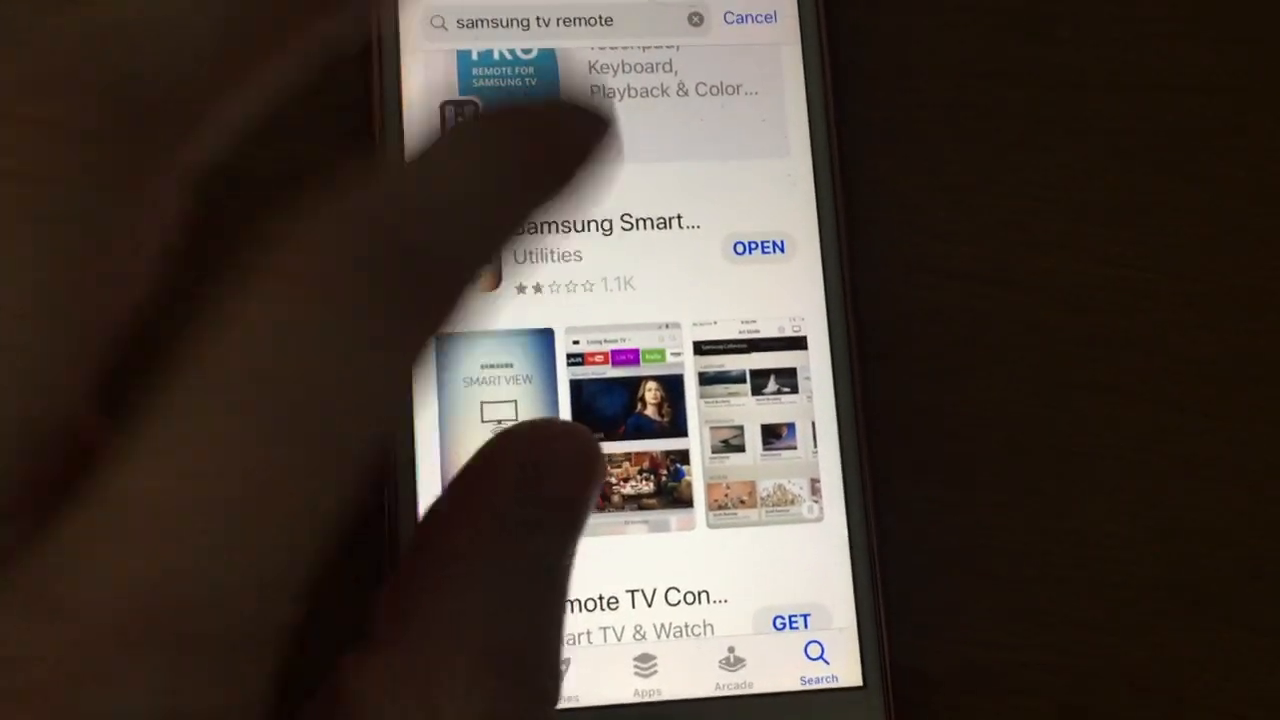
pyautogui.click(600, 250)
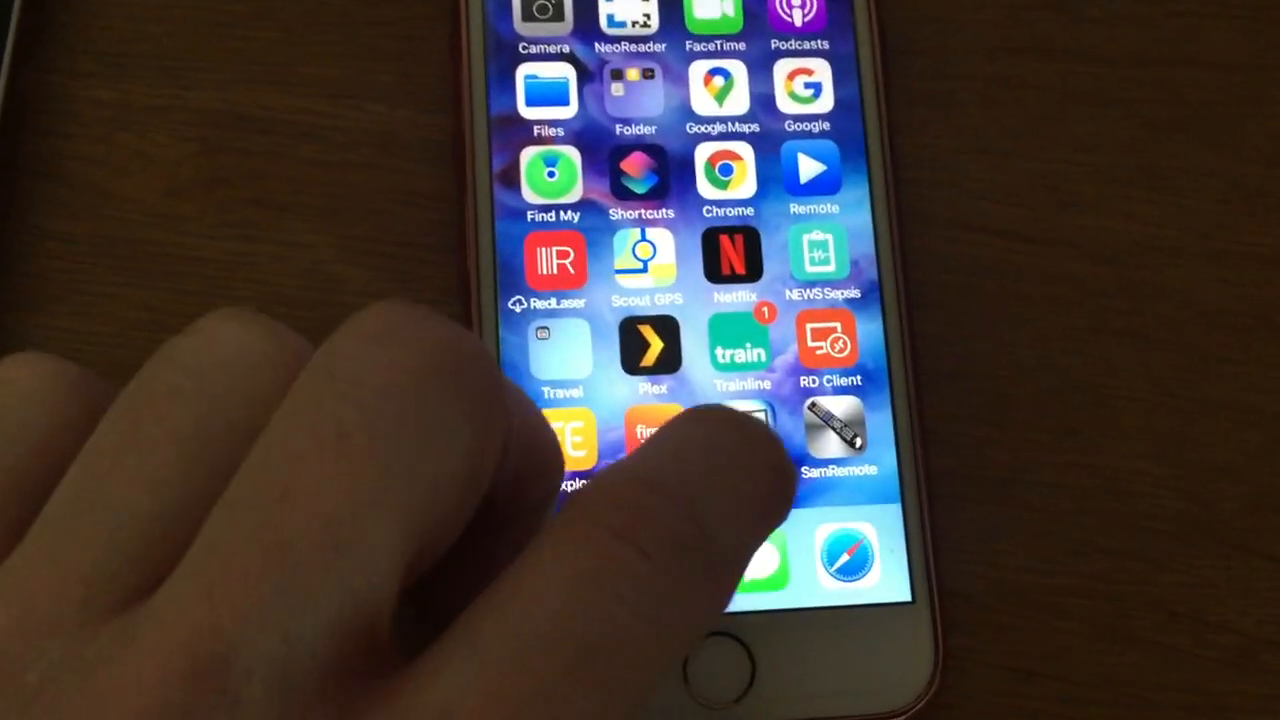
# Launch Samsung Smart View, then return to the samsung tv remote App Store results.
pyautogui.click(838, 430)
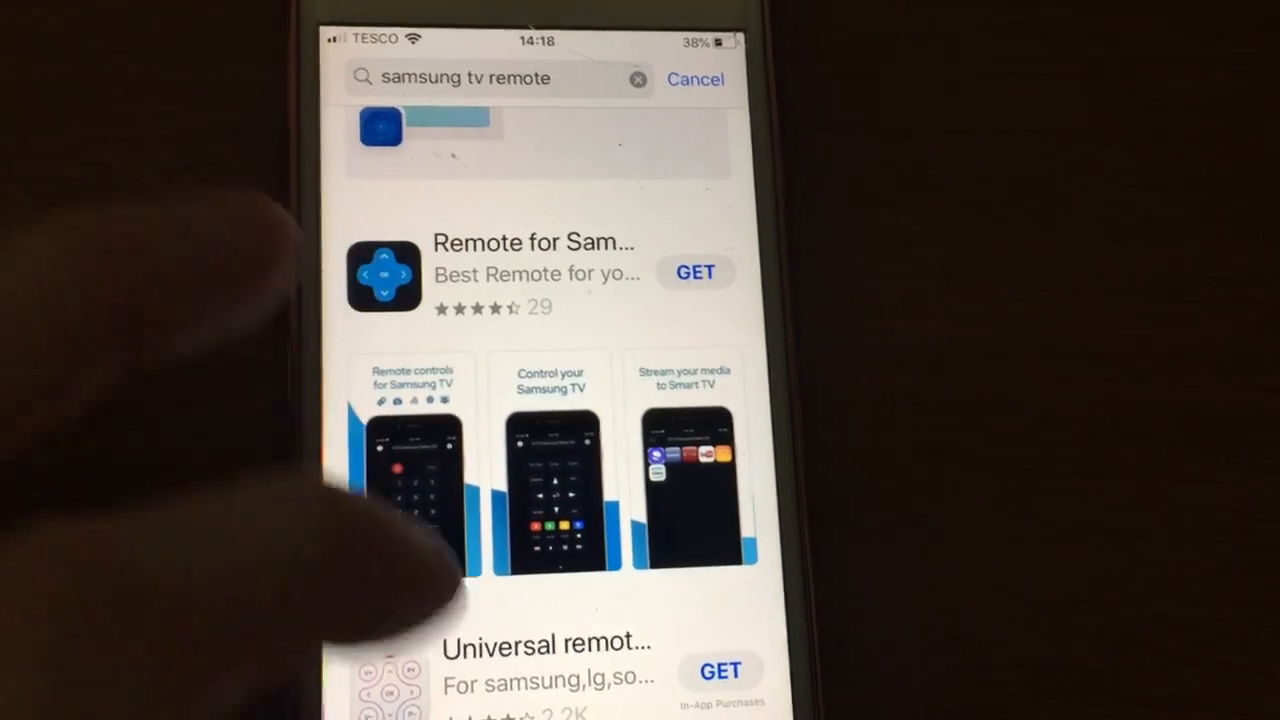
pyautogui.scroll(-3)
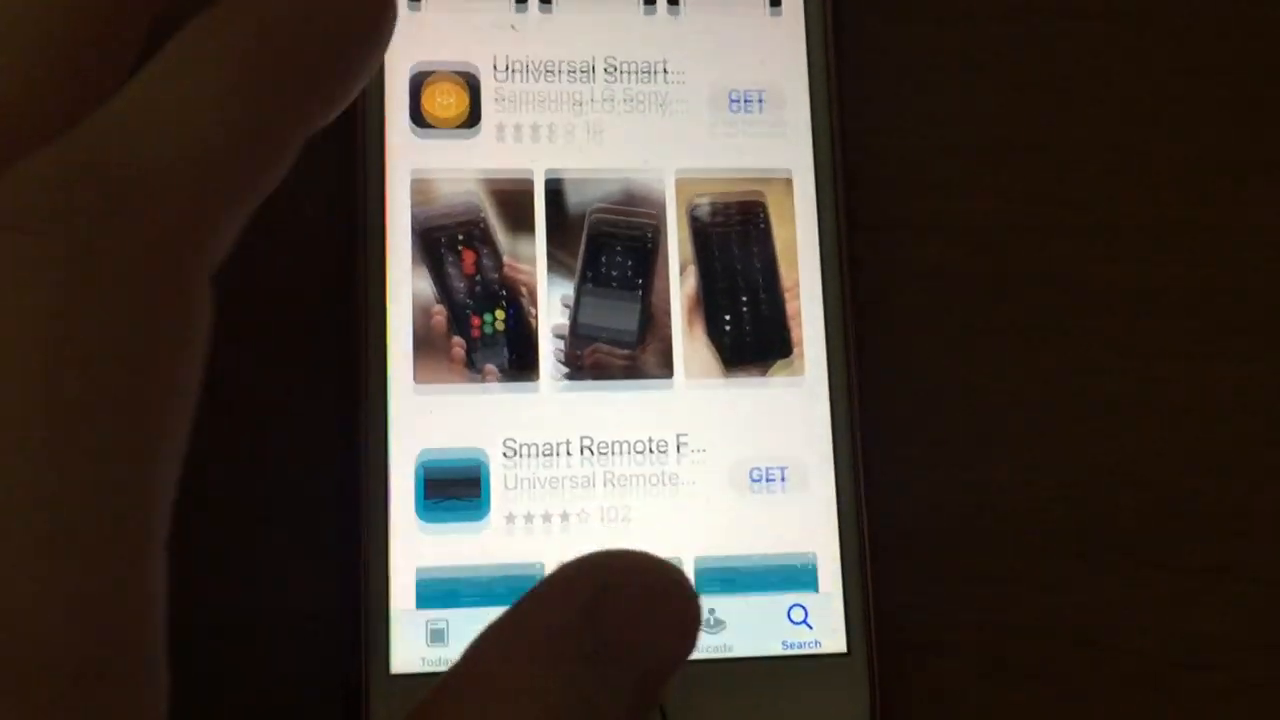
pyautogui.scroll(3)
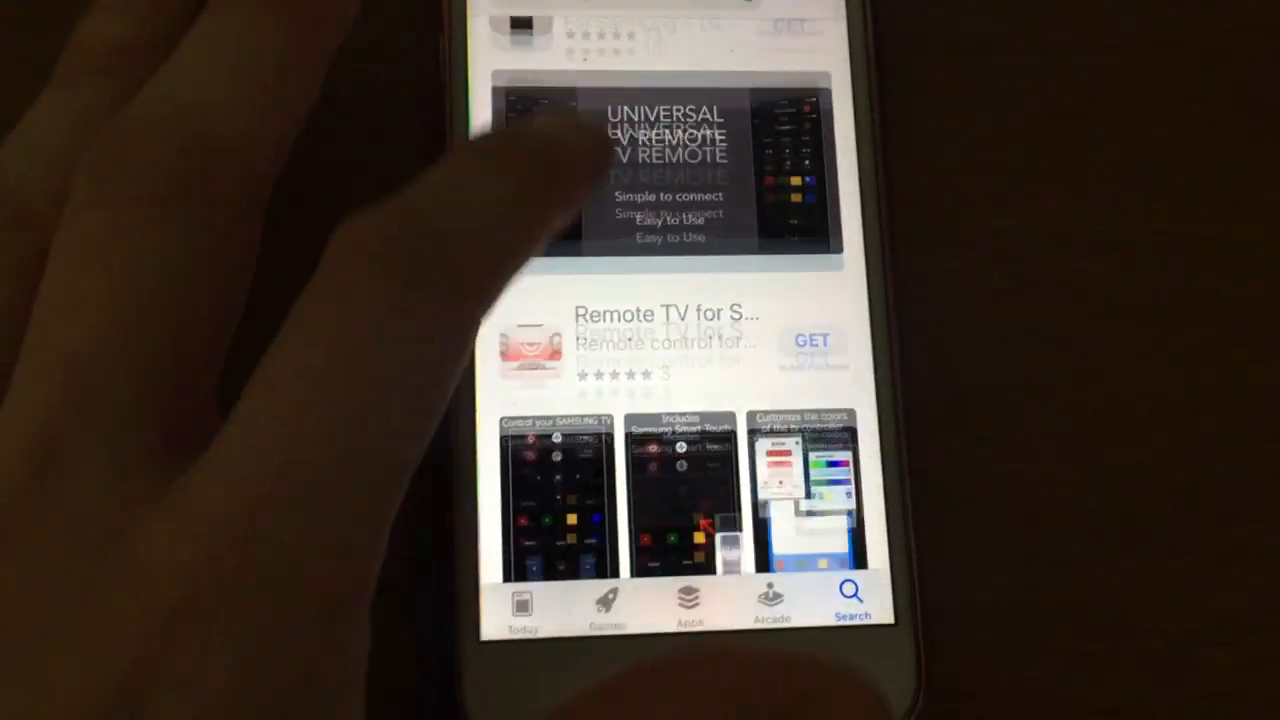
pyautogui.scroll(3)
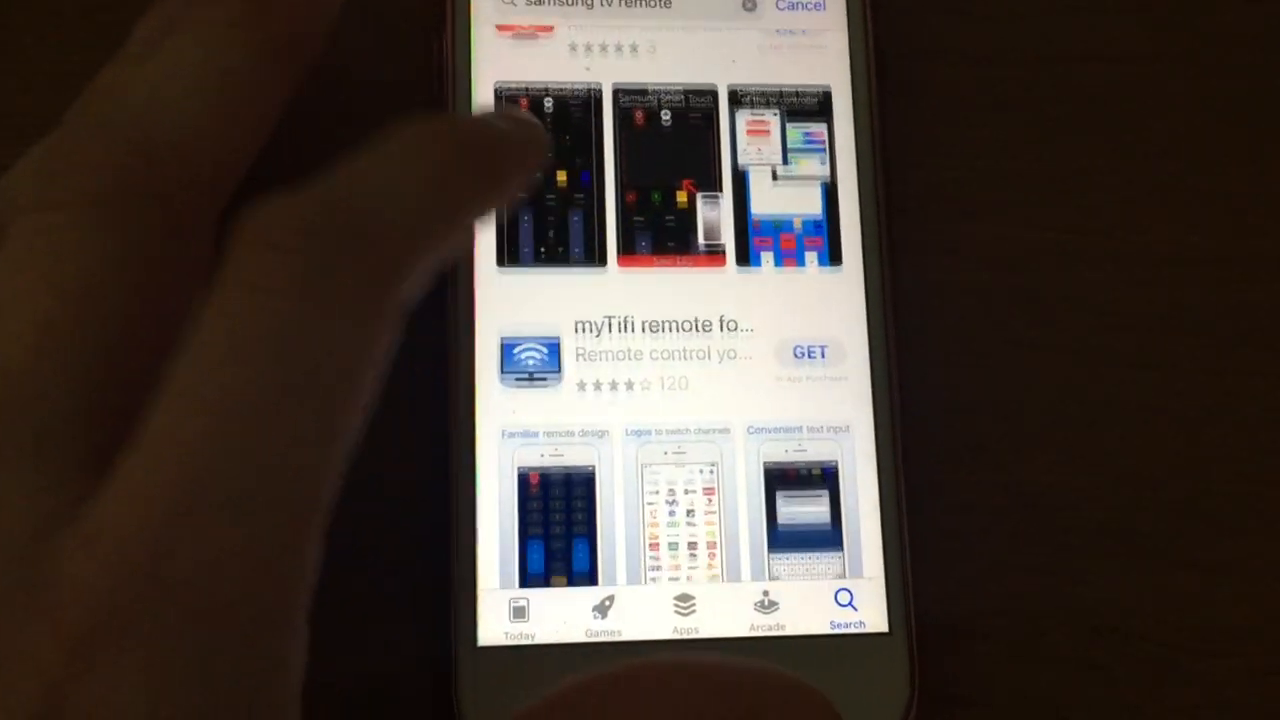